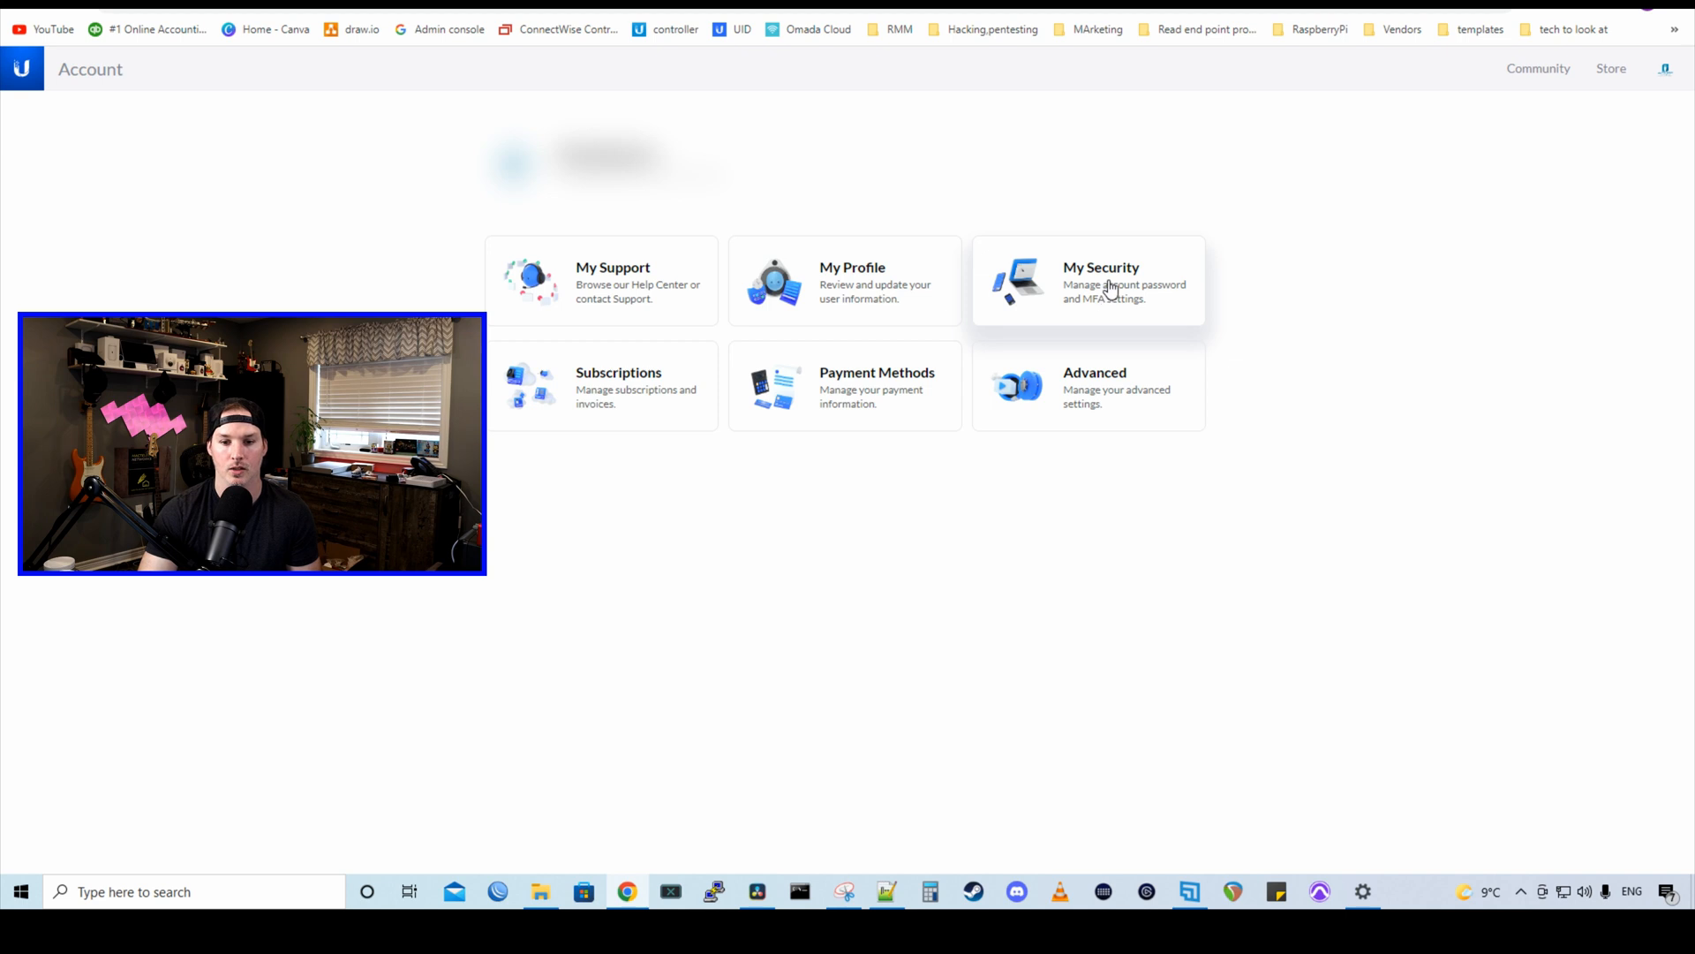
Step: Open the My Security page and unlock its security settings
left_click(1088, 281)
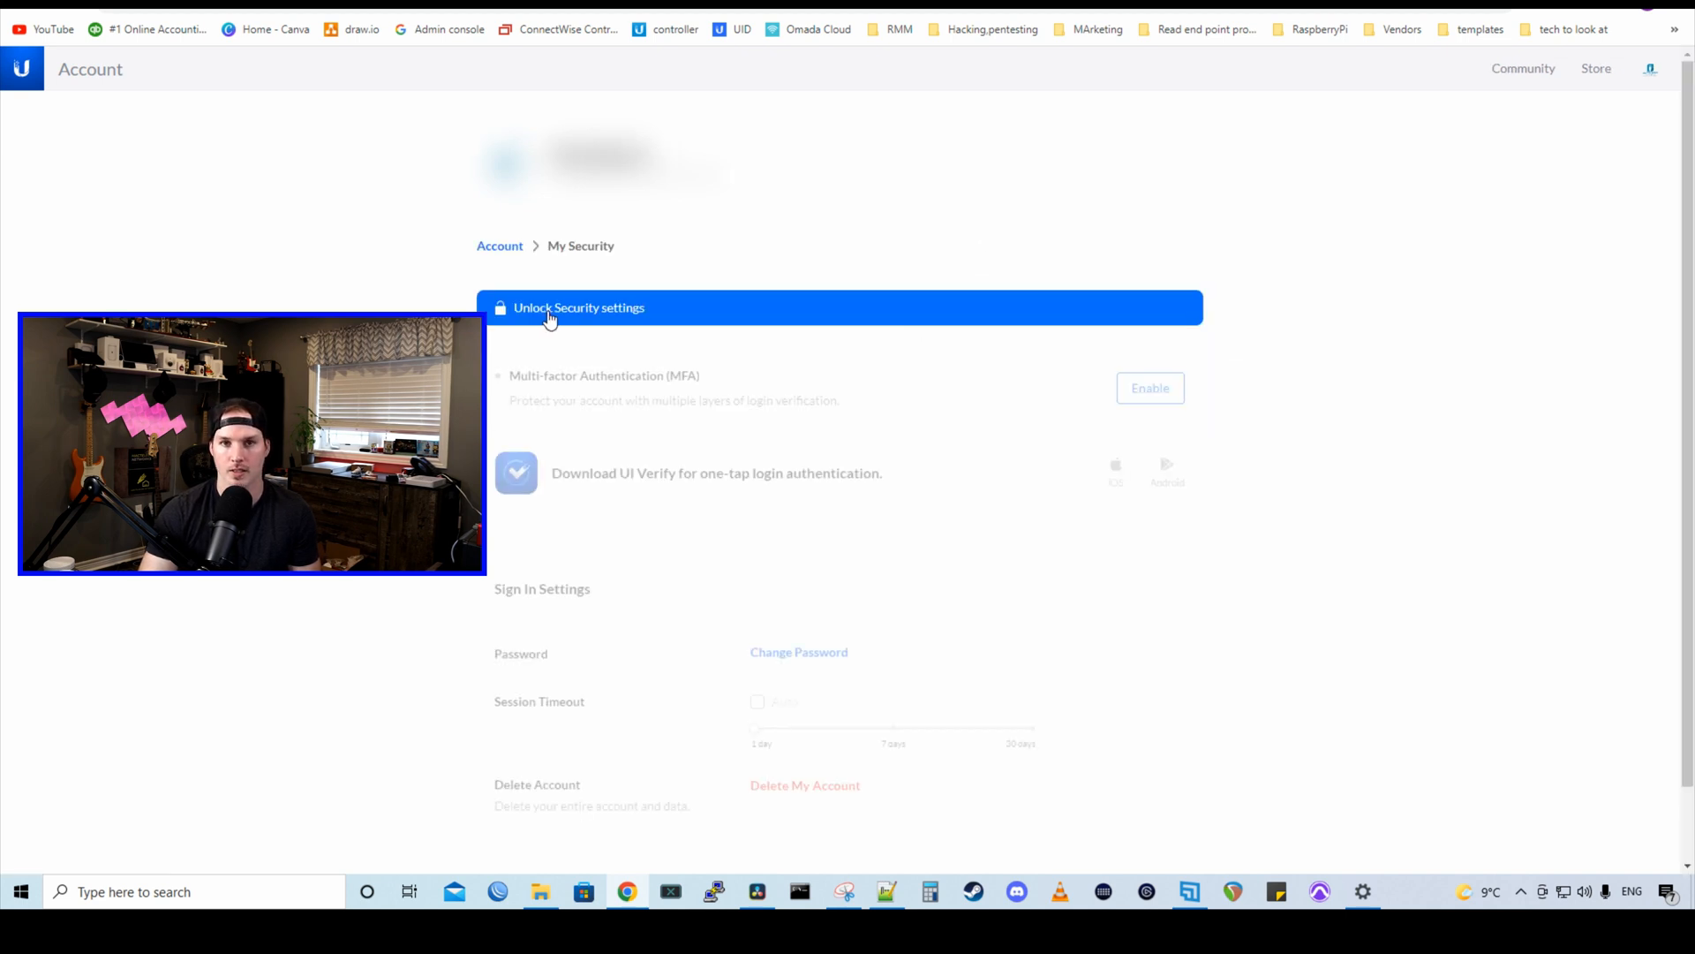
left_click(578, 308)
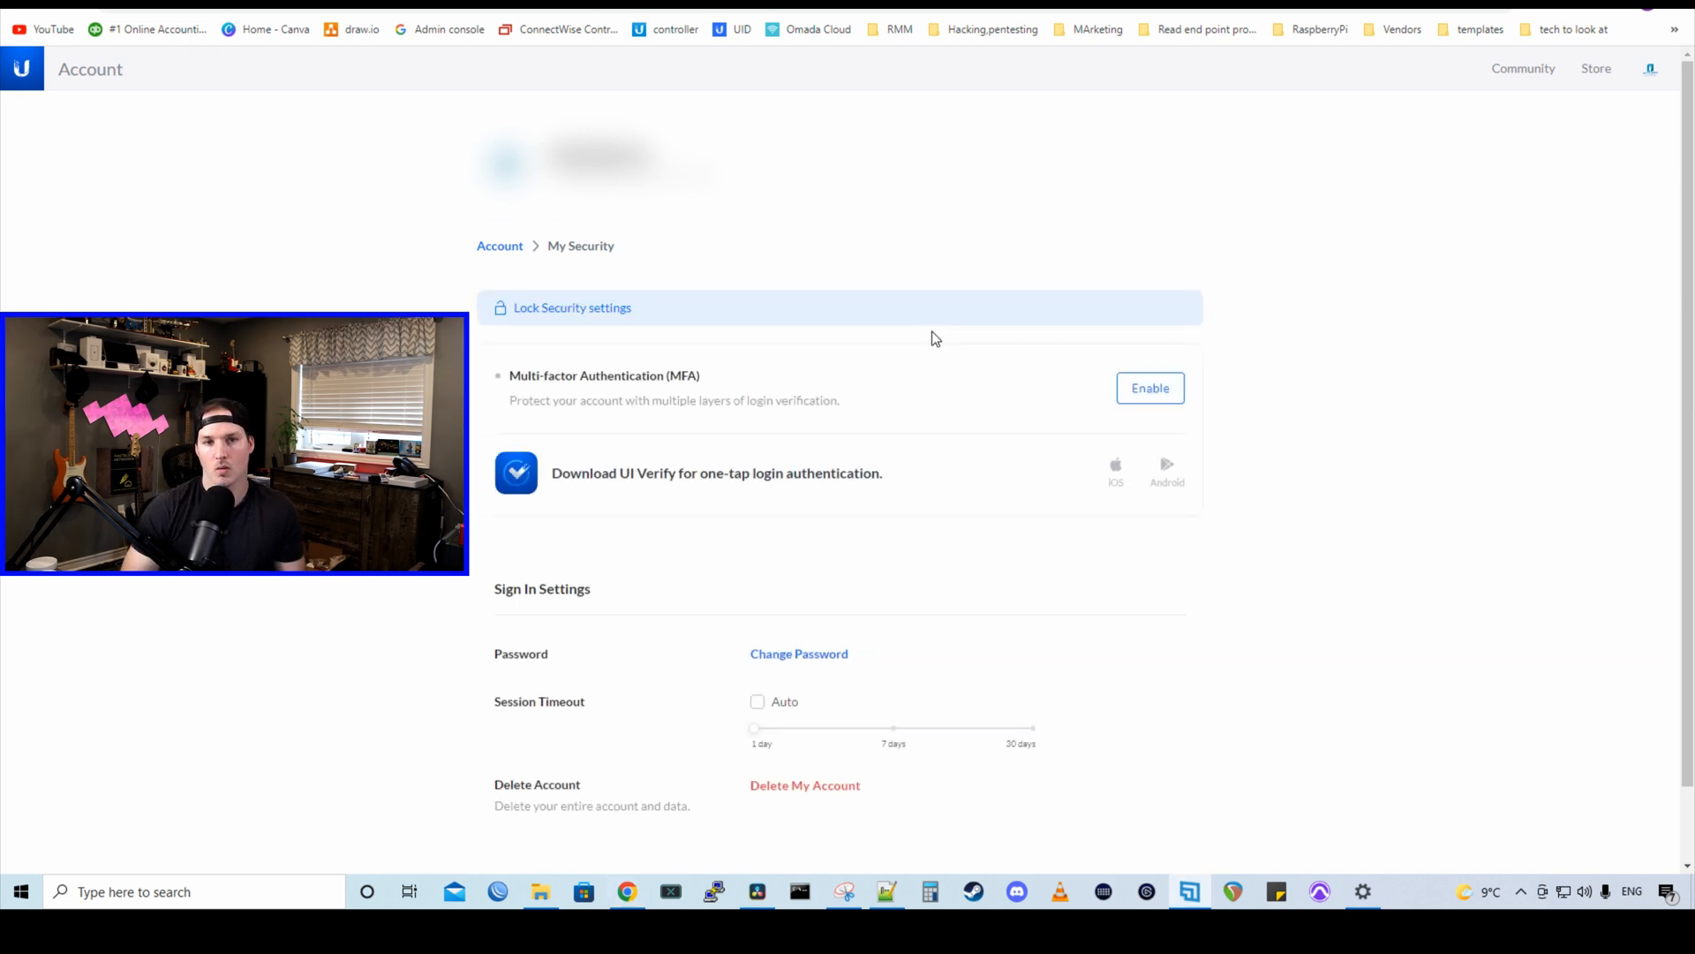
mouse_move(727, 360)
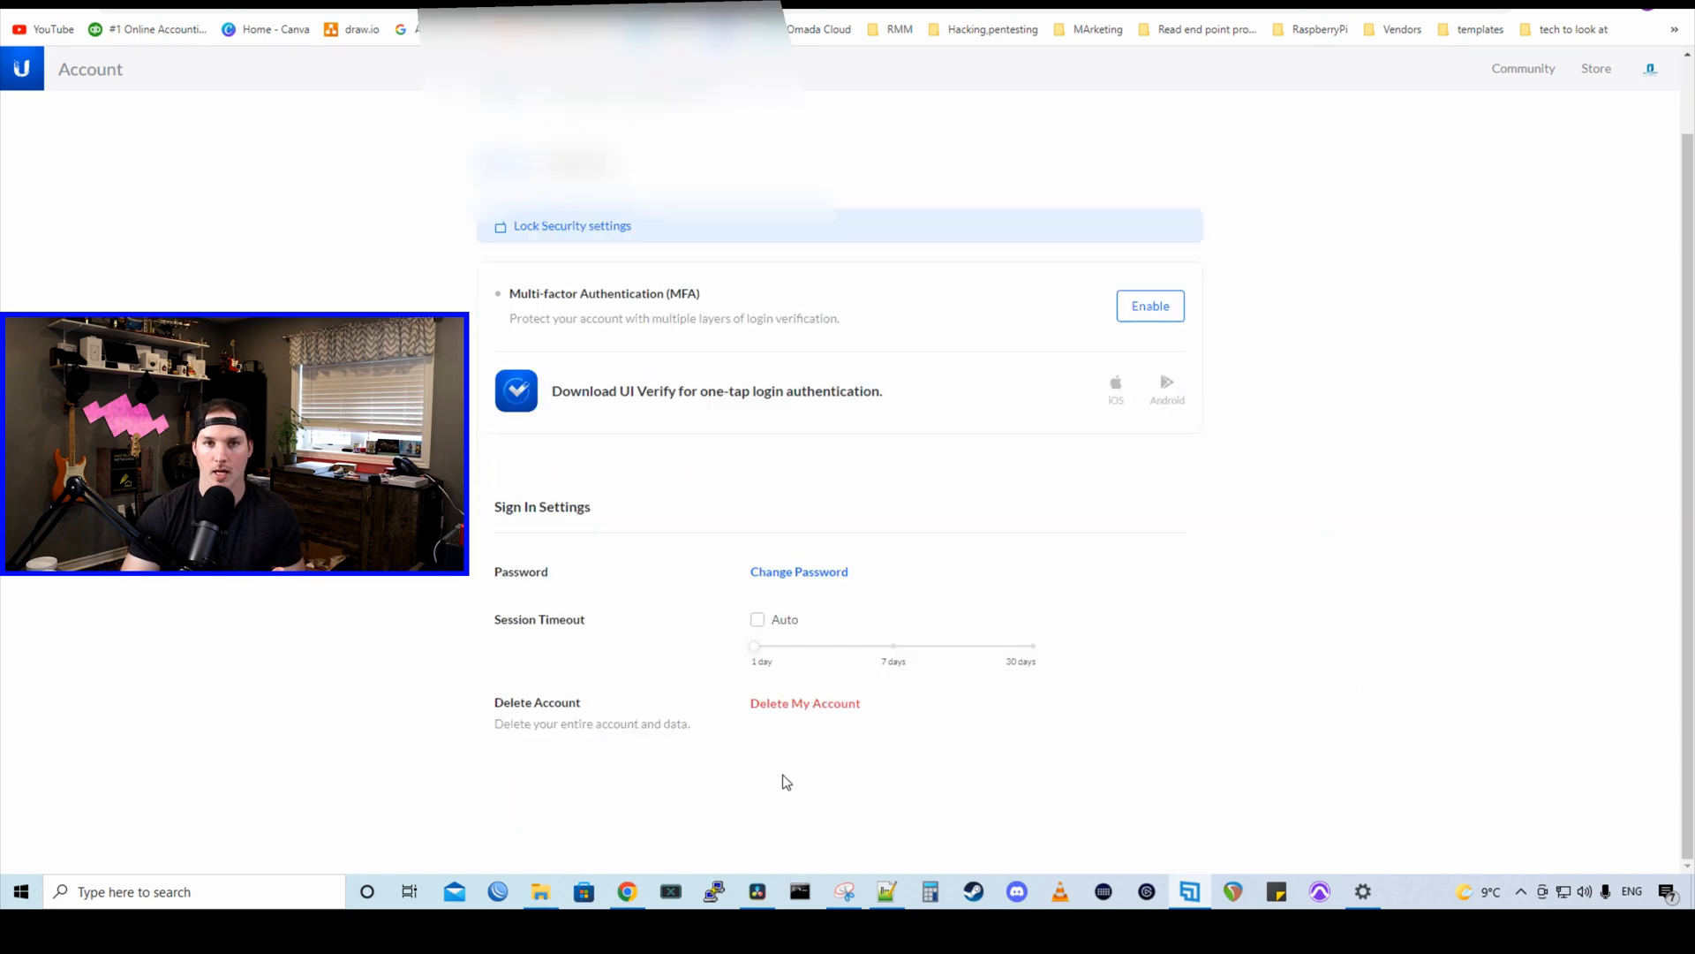
mouse_move(958, 551)
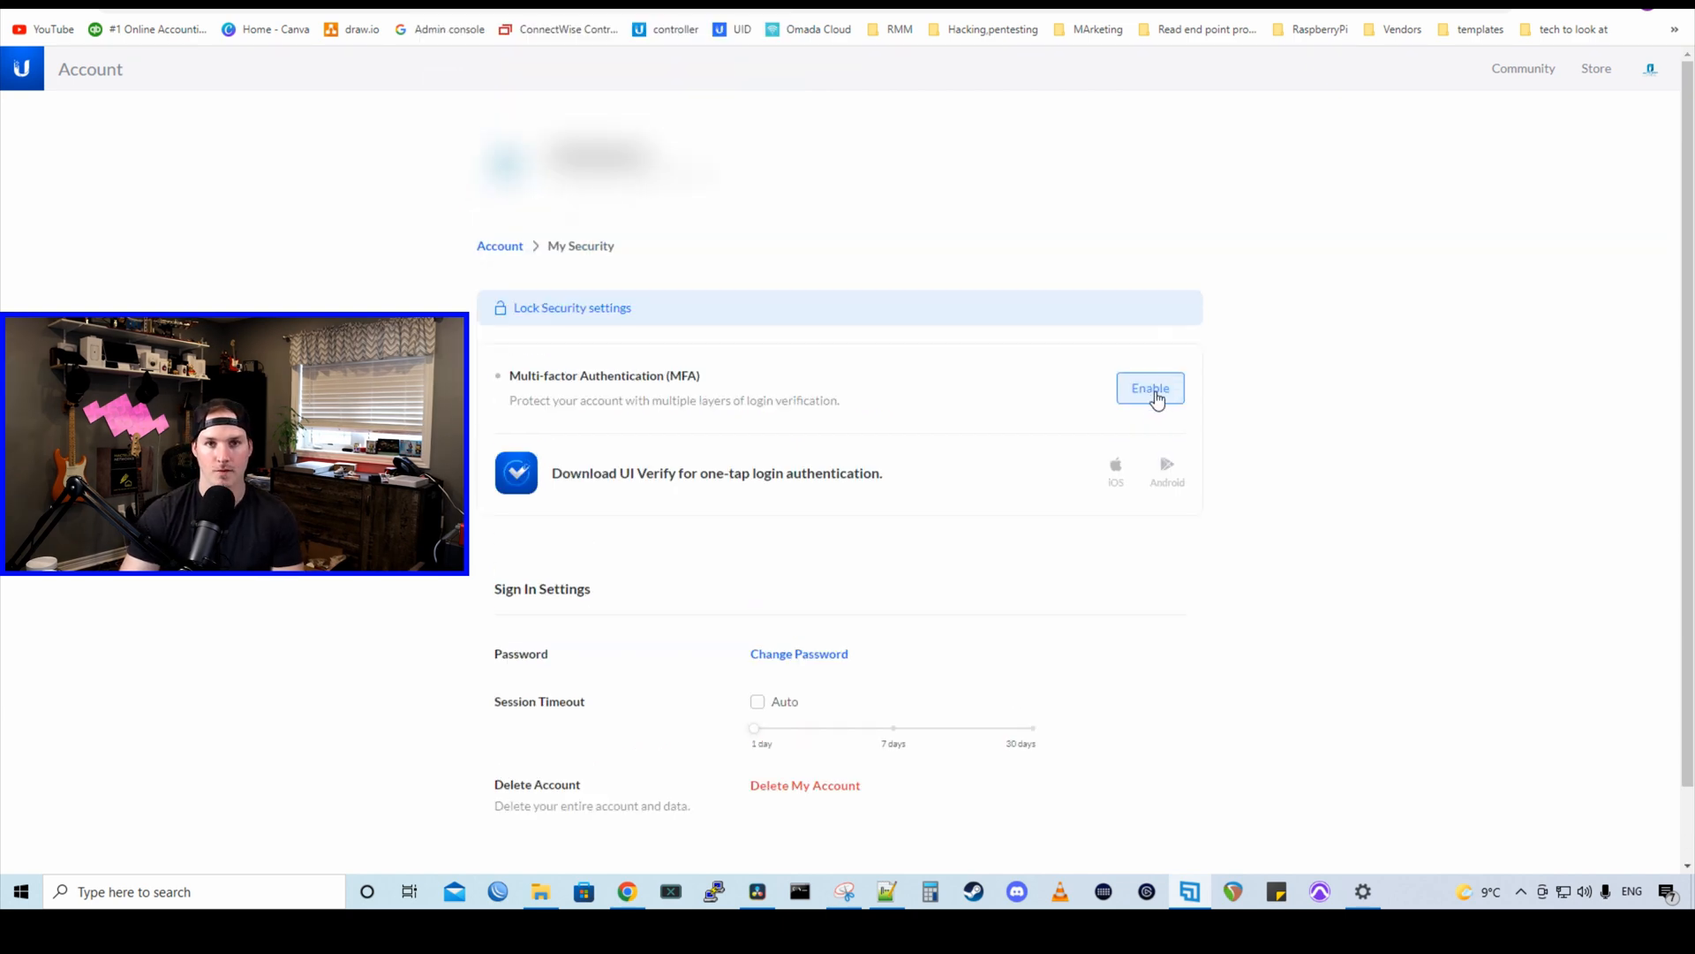
Step: Enable Multi-factor Authentication (MFA) from the My Security page
left_click(1150, 389)
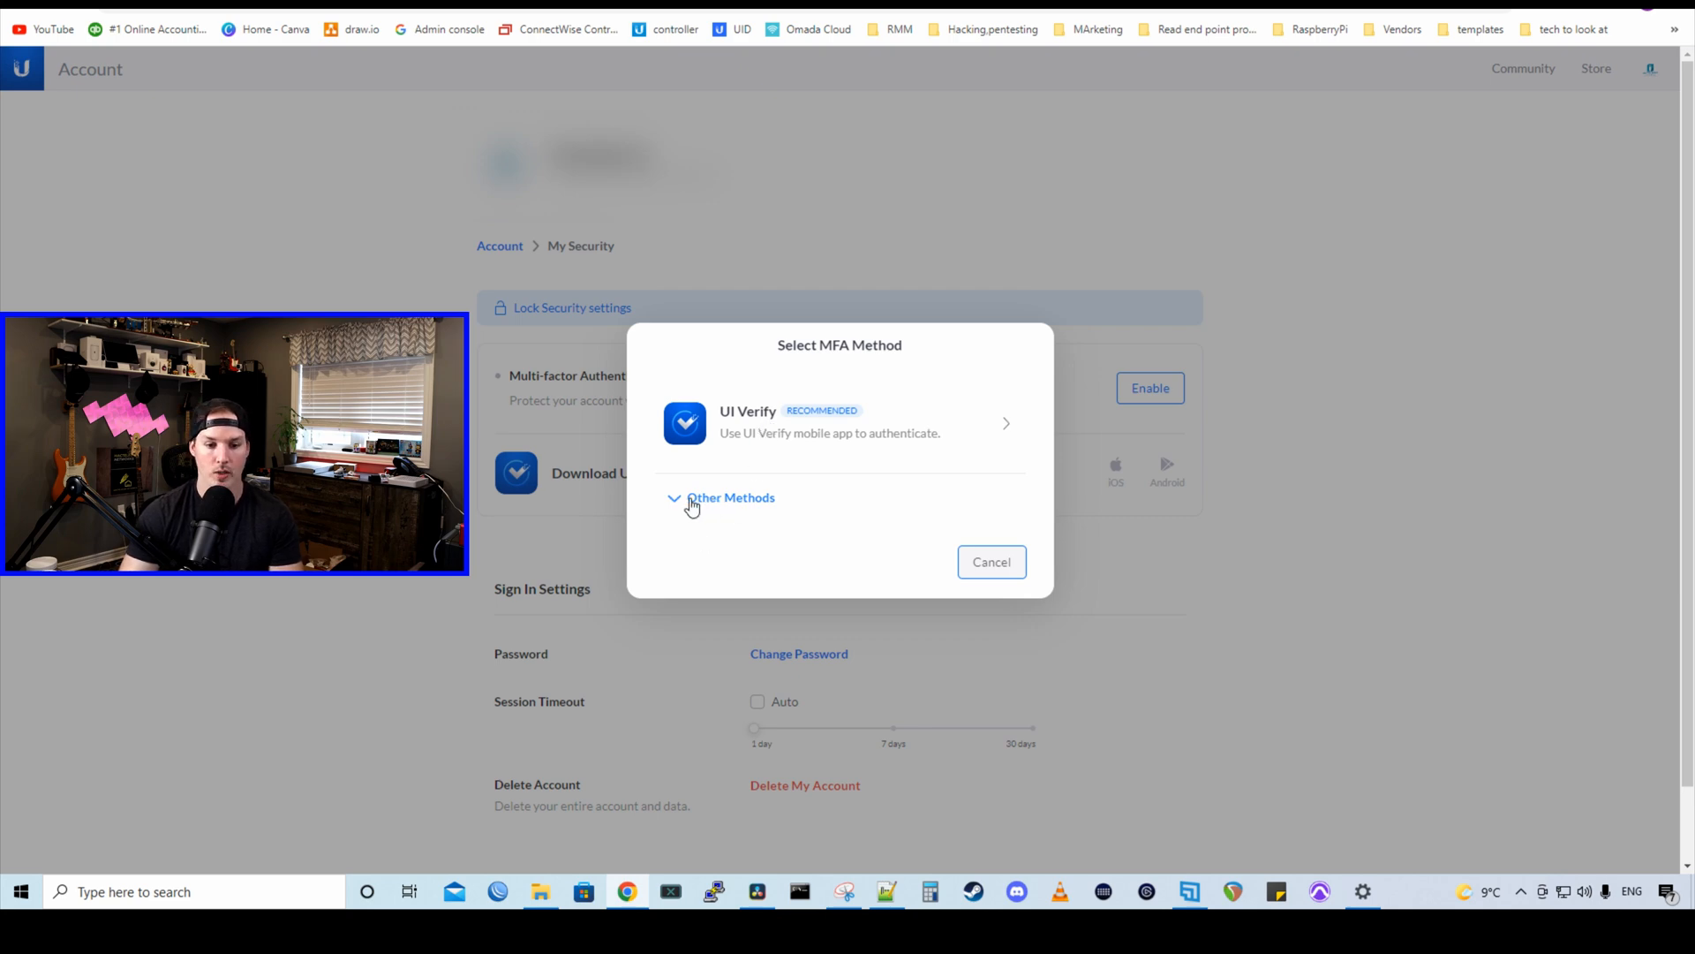
Step: Expand 'Other Methods' to list UI Verify, app, email and SMS authentication
left_click(732, 497)
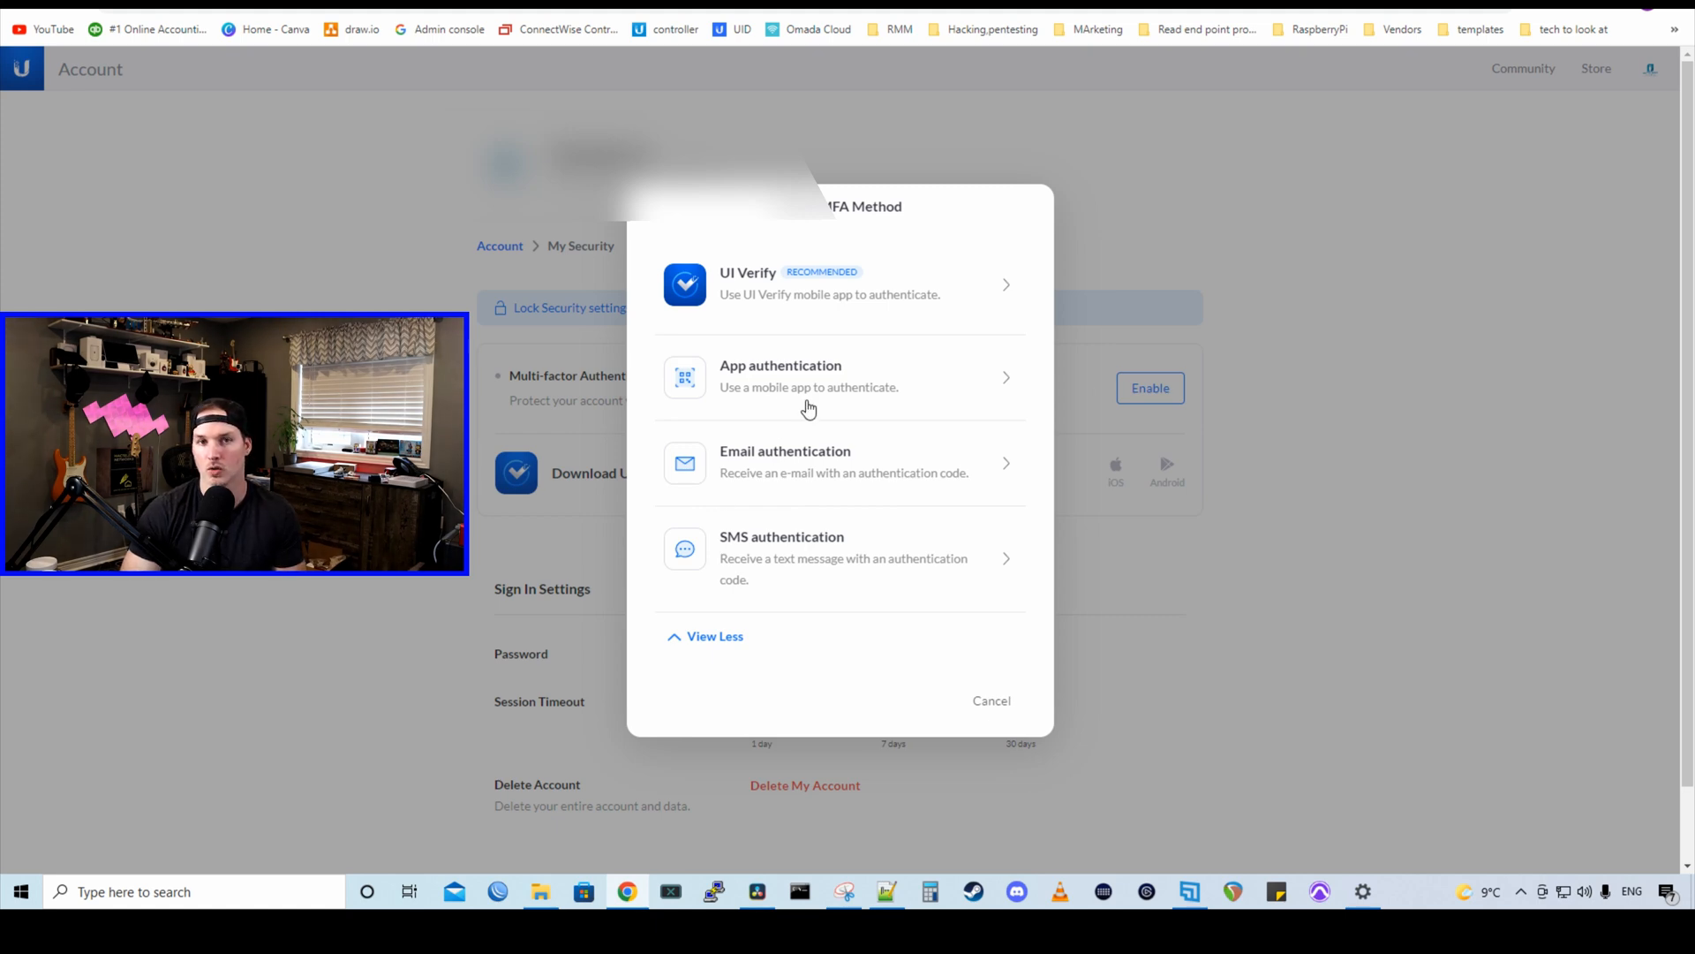
mouse_move(795, 467)
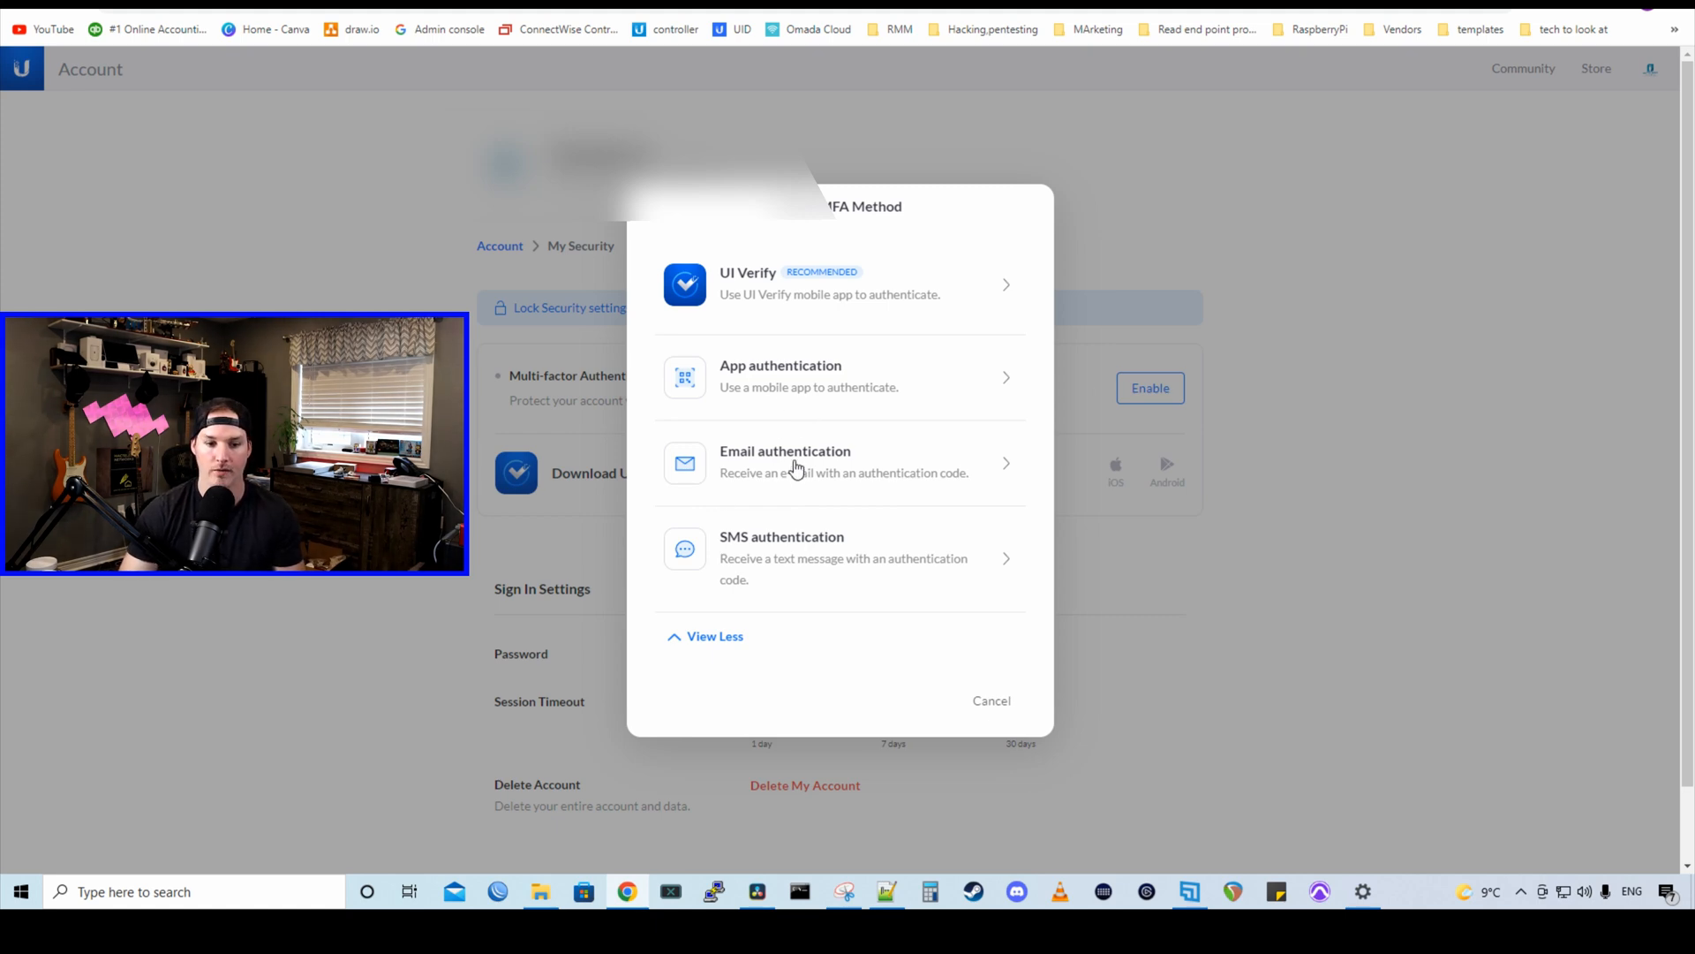
mouse_move(816, 510)
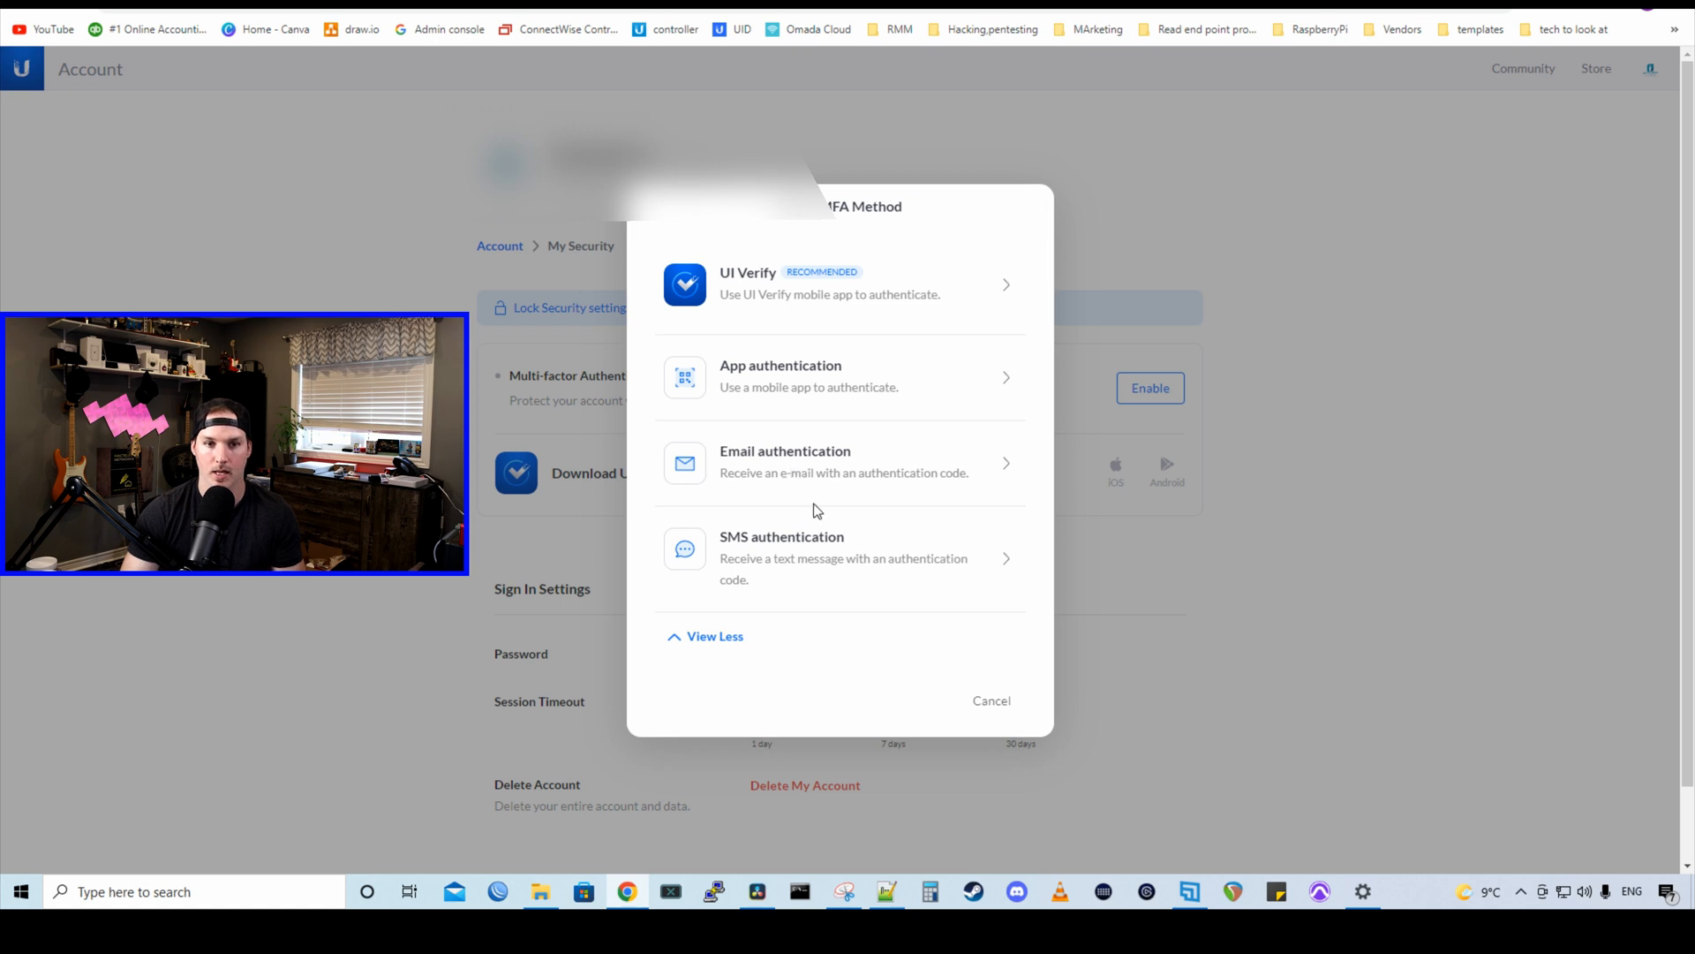
mouse_move(795, 299)
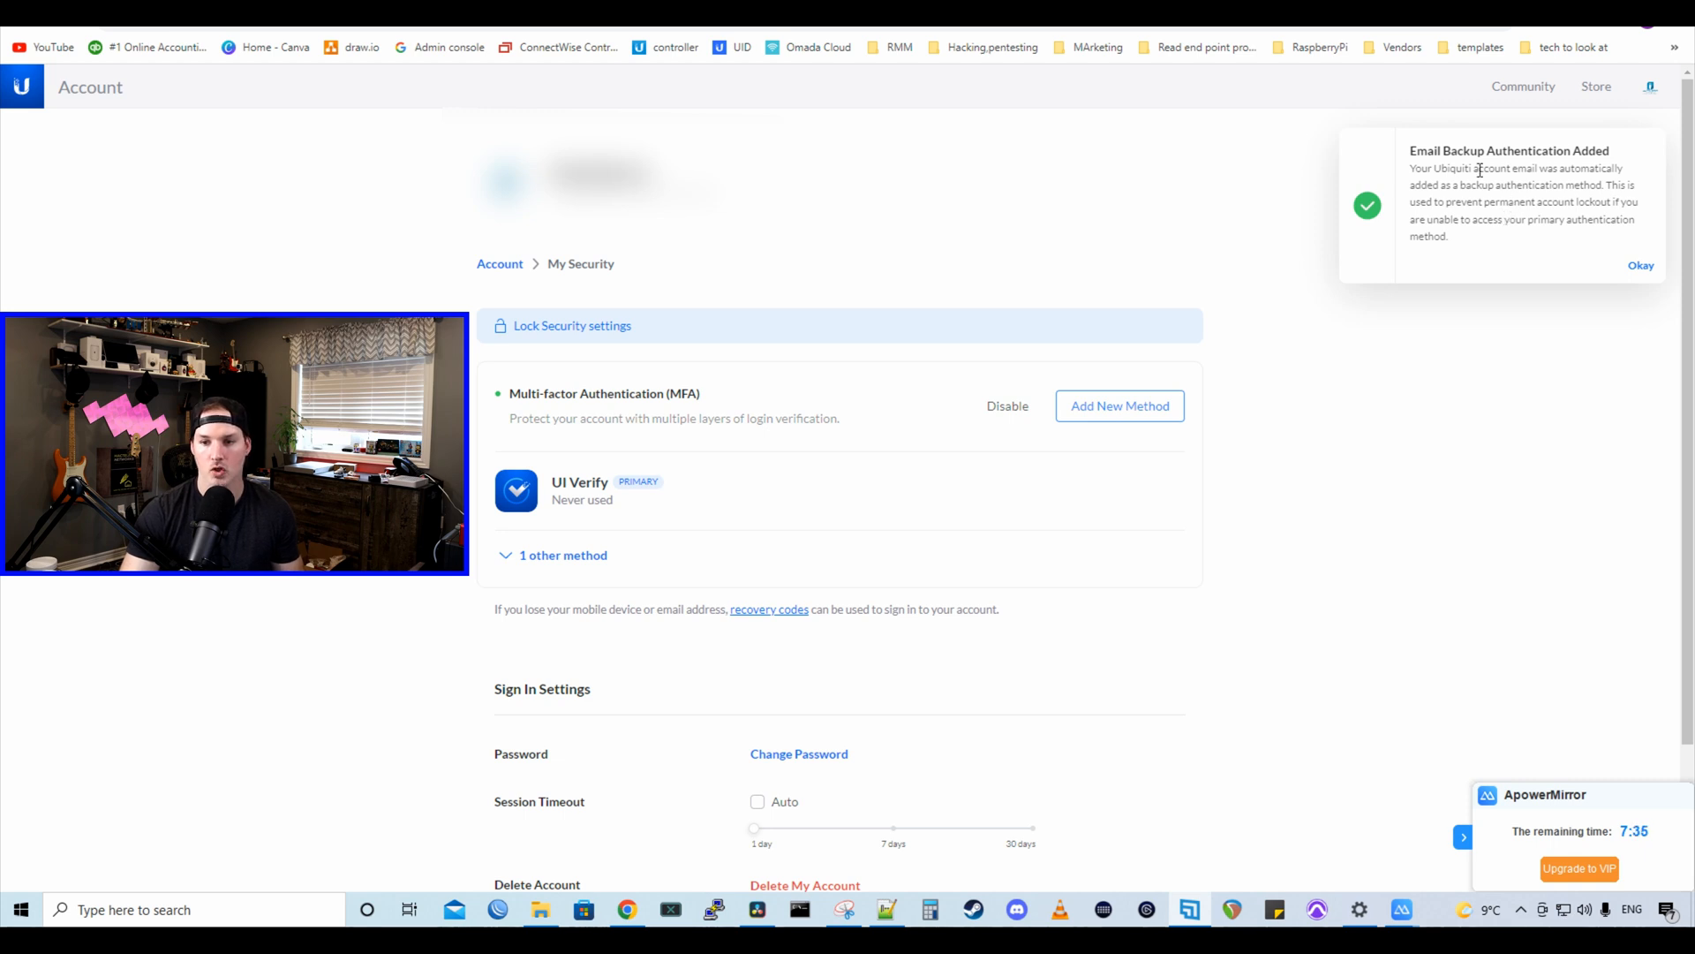
mouse_move(1507, 179)
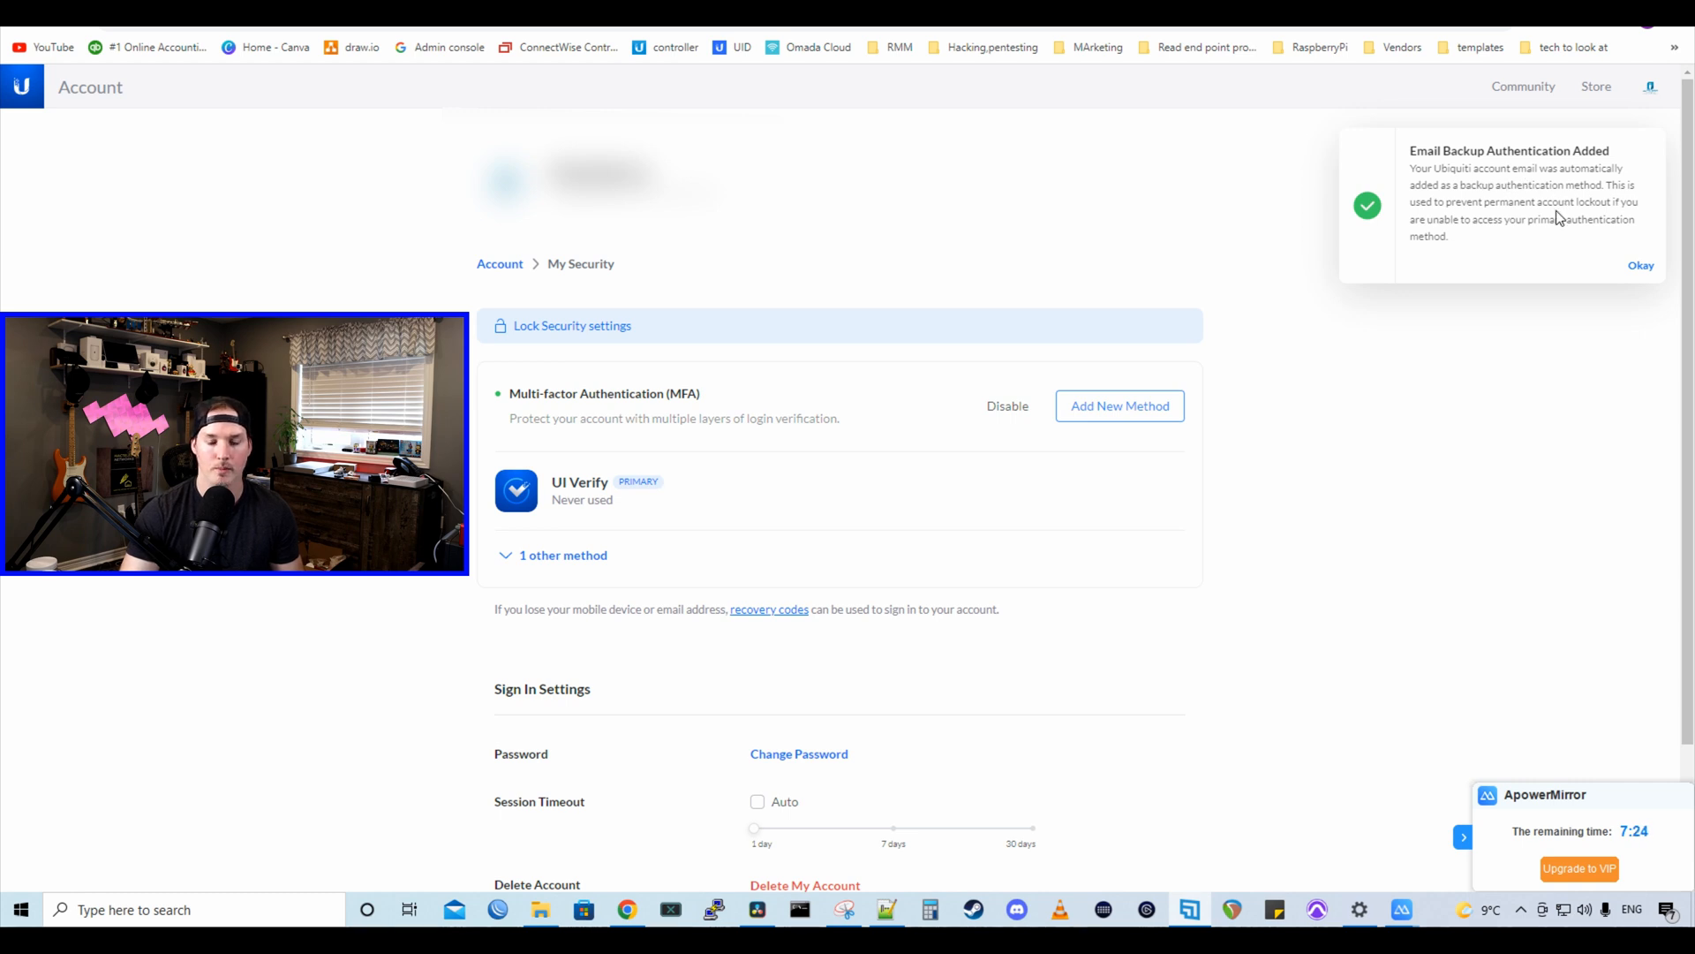
mouse_move(1528, 235)
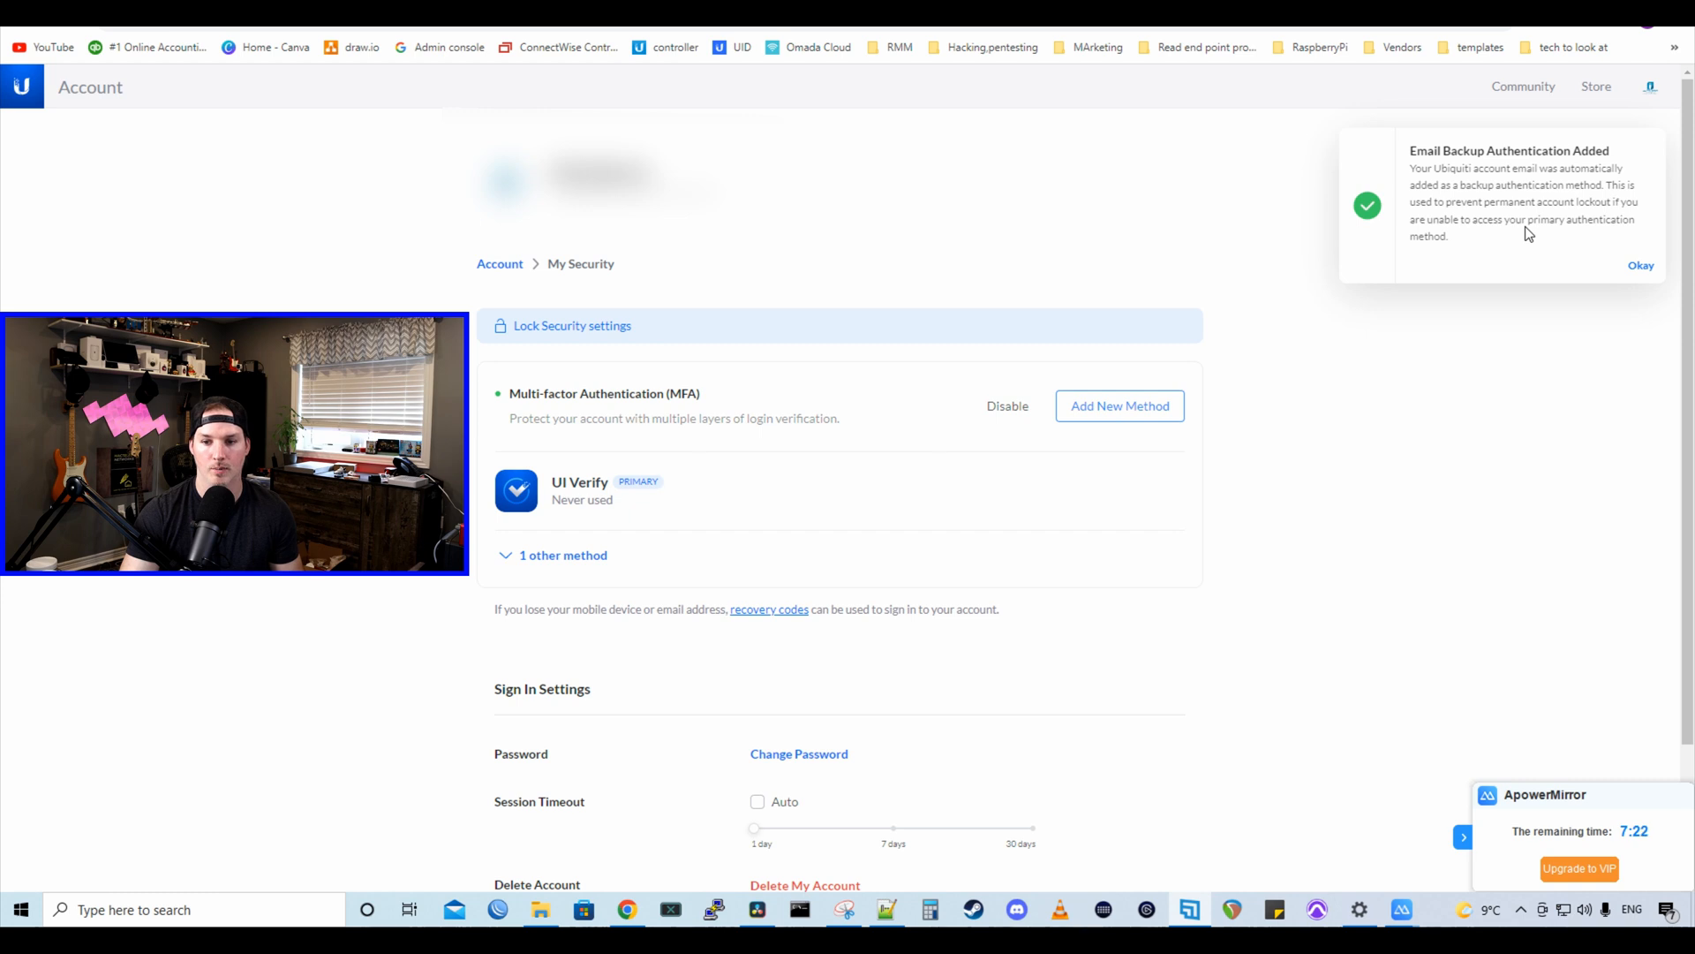
mouse_move(1545, 241)
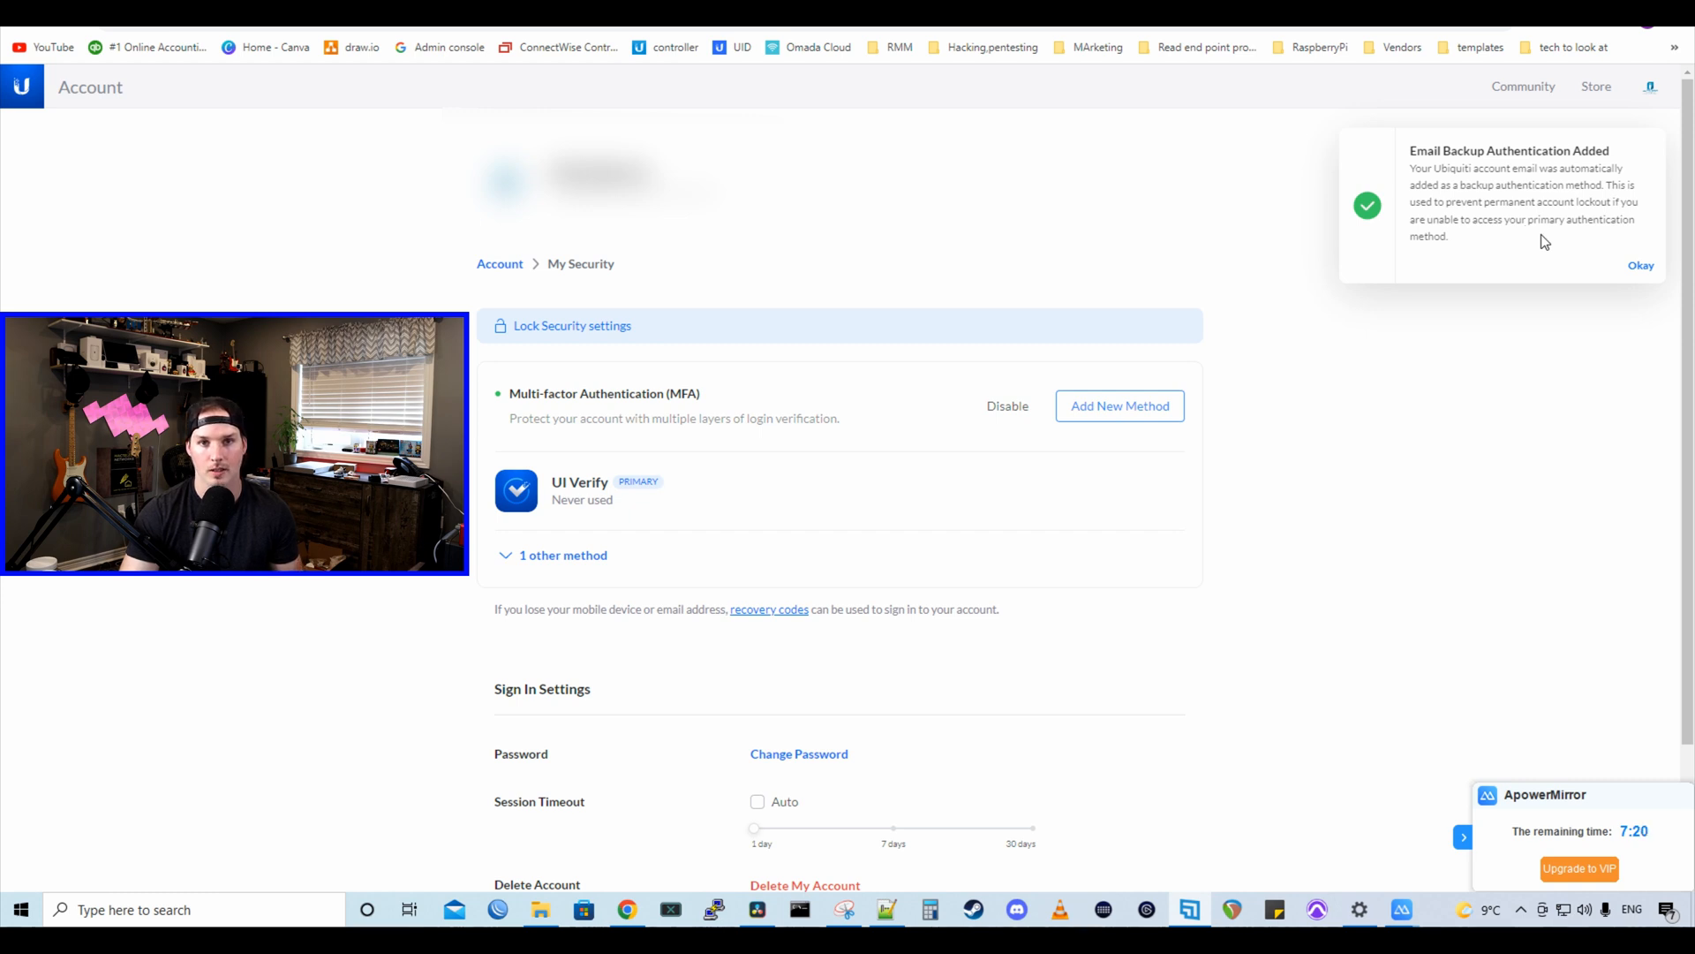
Step: Dismiss the 'Email Backup Authentication Added' notice with Okay
left_click(1639, 265)
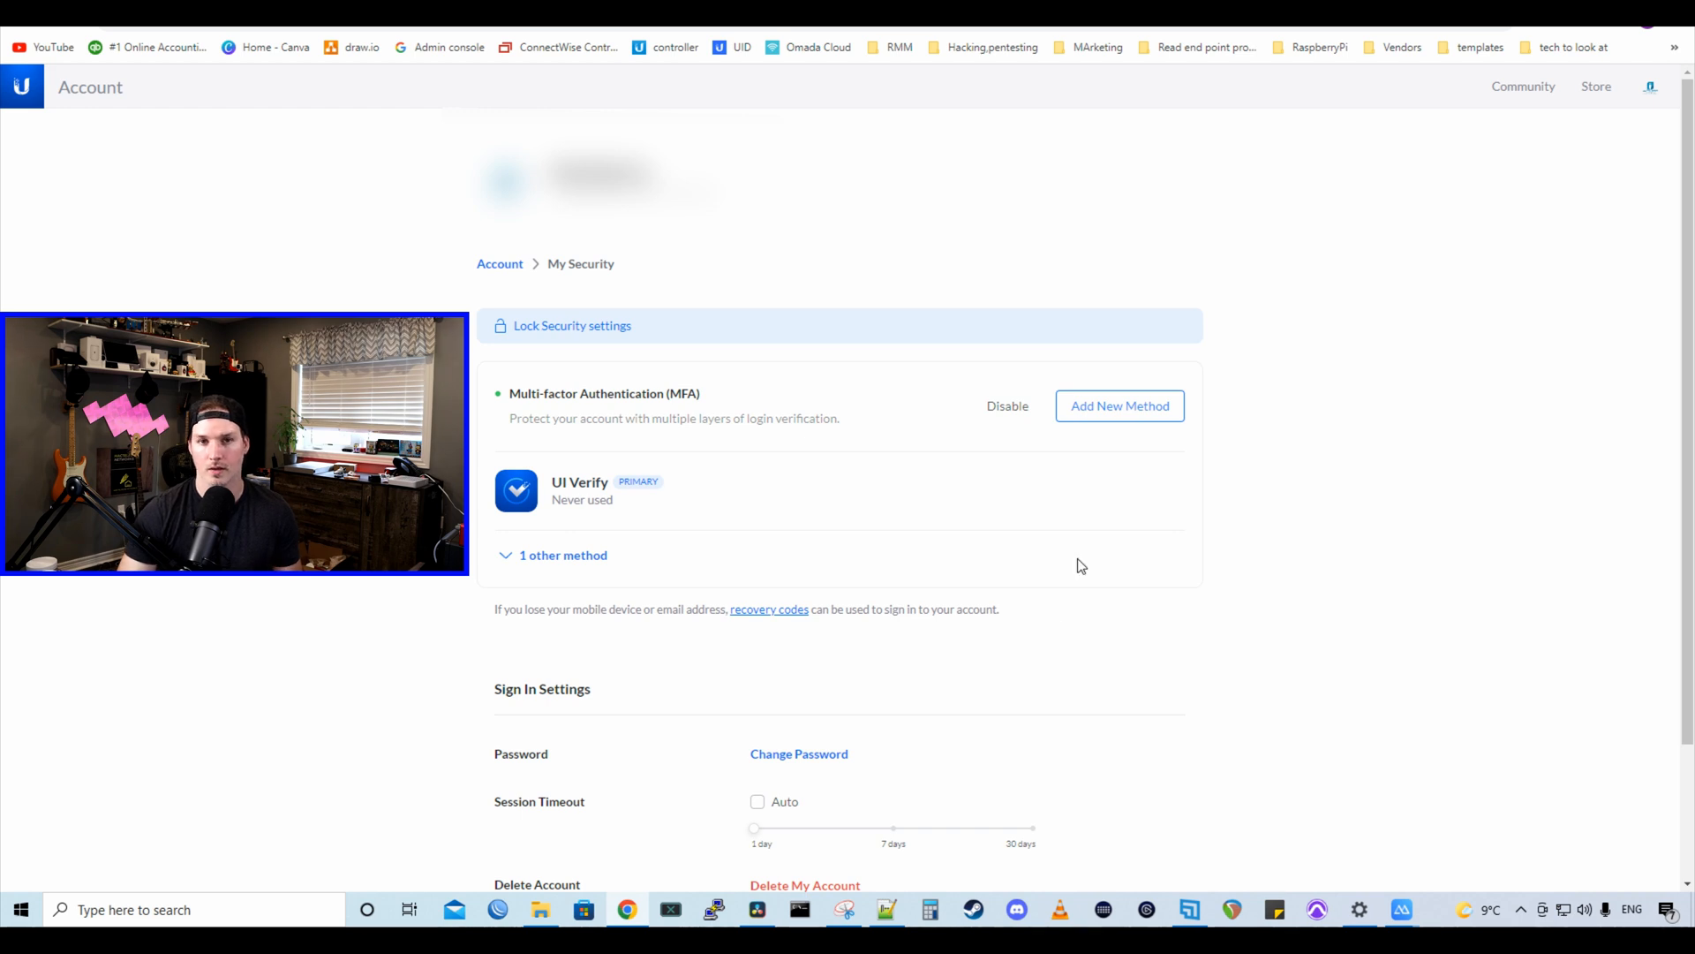
mouse_move(1121, 405)
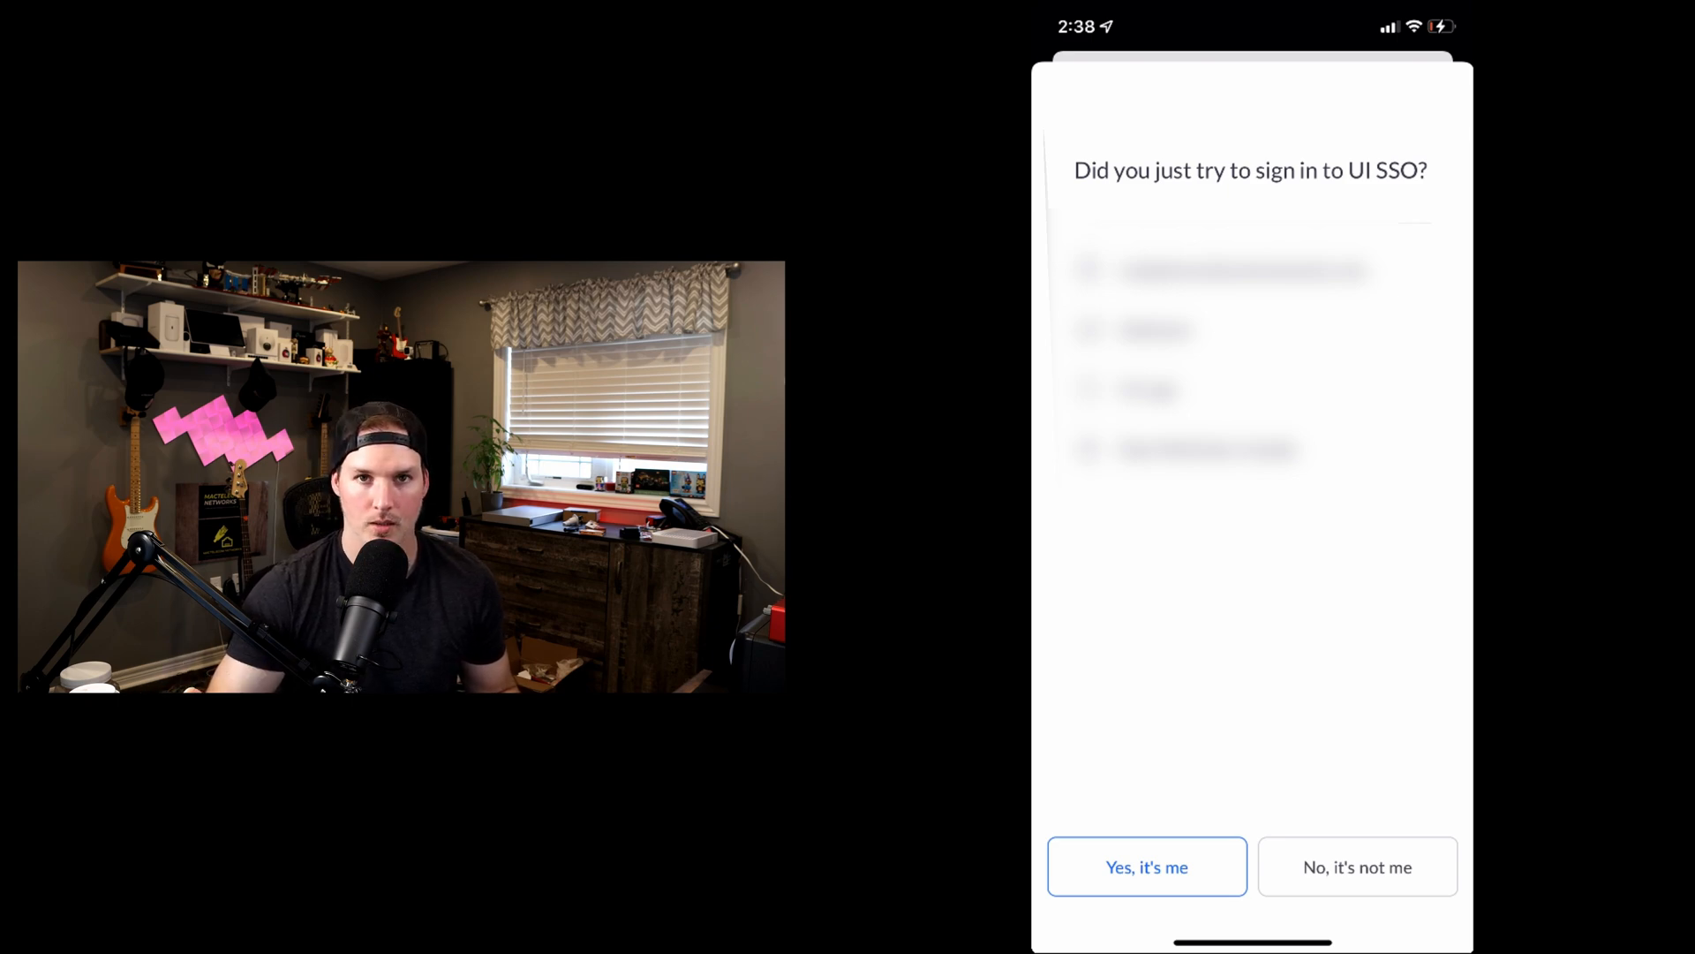
Step: Approve the UI SSO sign-in prompt in UI Verify with 'Yes, it's me'
left_click(1145, 866)
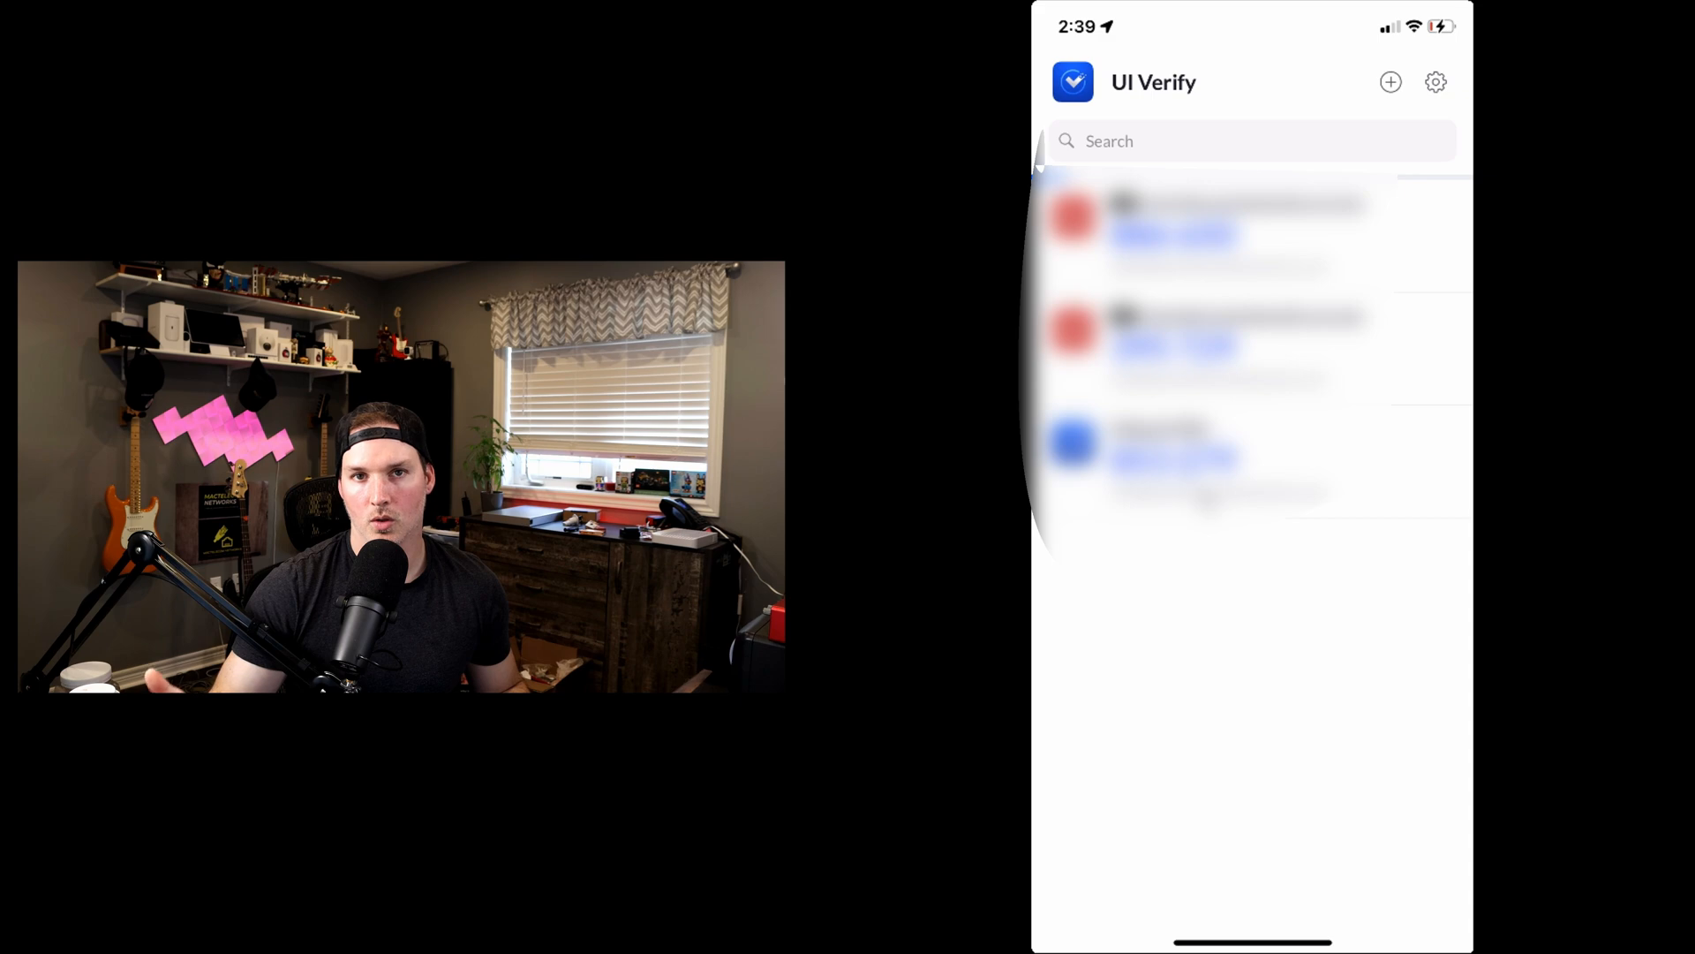